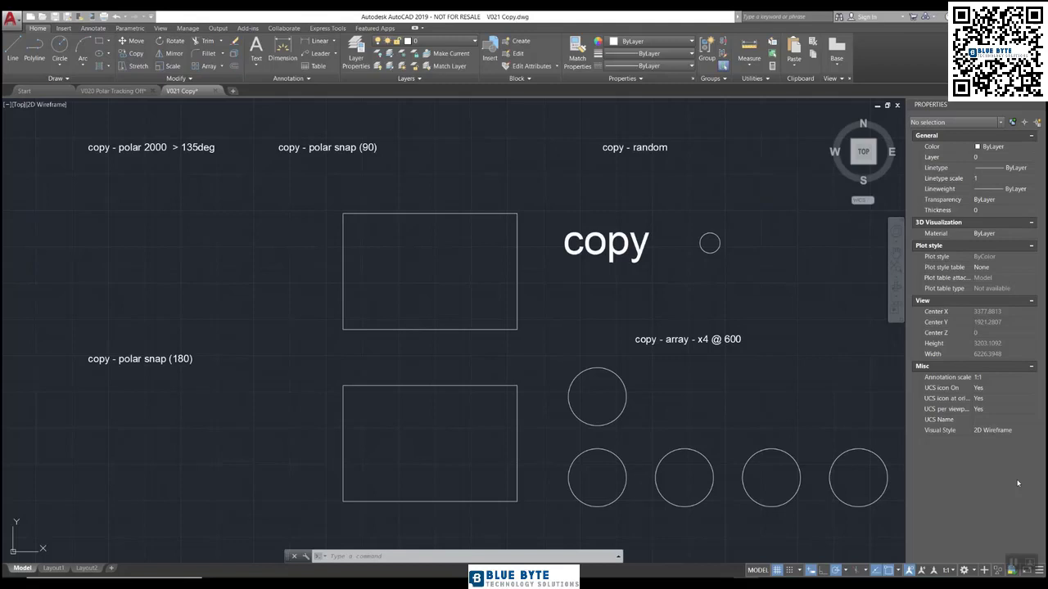
pyautogui.moveTo(478, 370)
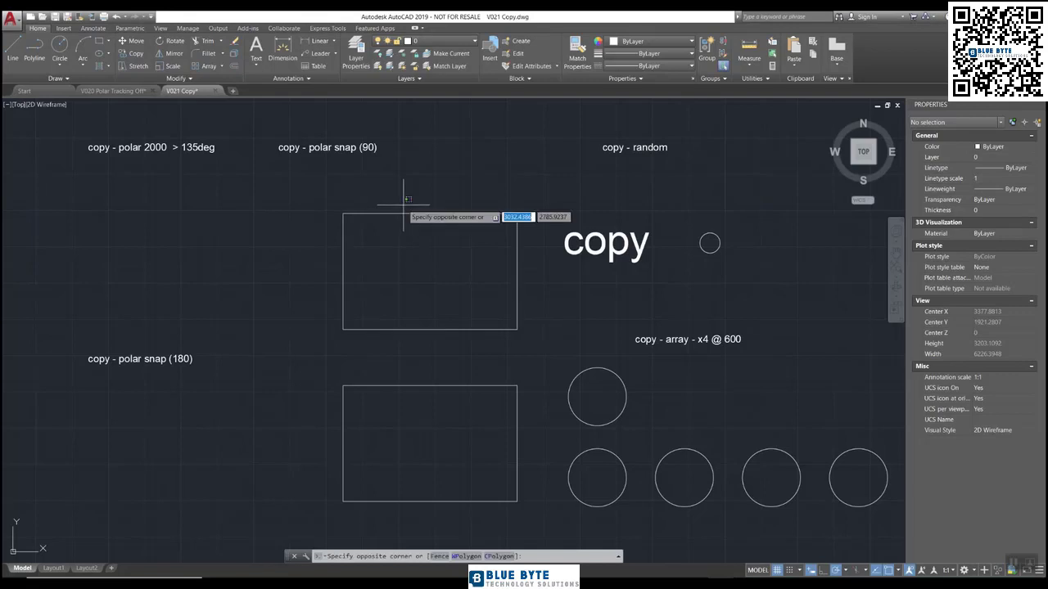
# Step: Erase the upper rectangle, leaving only the lower one
pyautogui.click(429, 270)
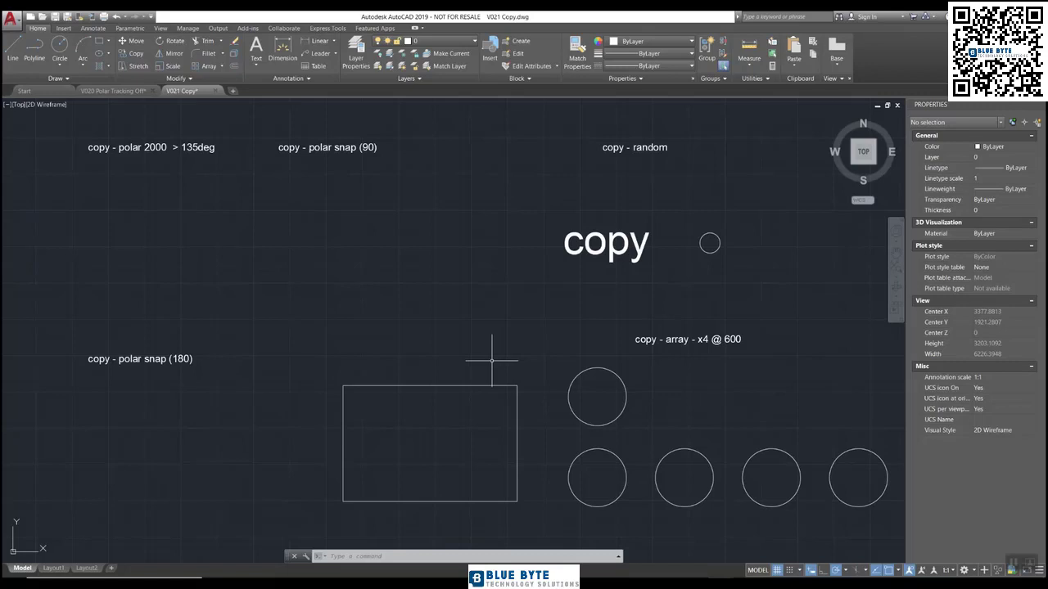
pyautogui.moveTo(515, 494)
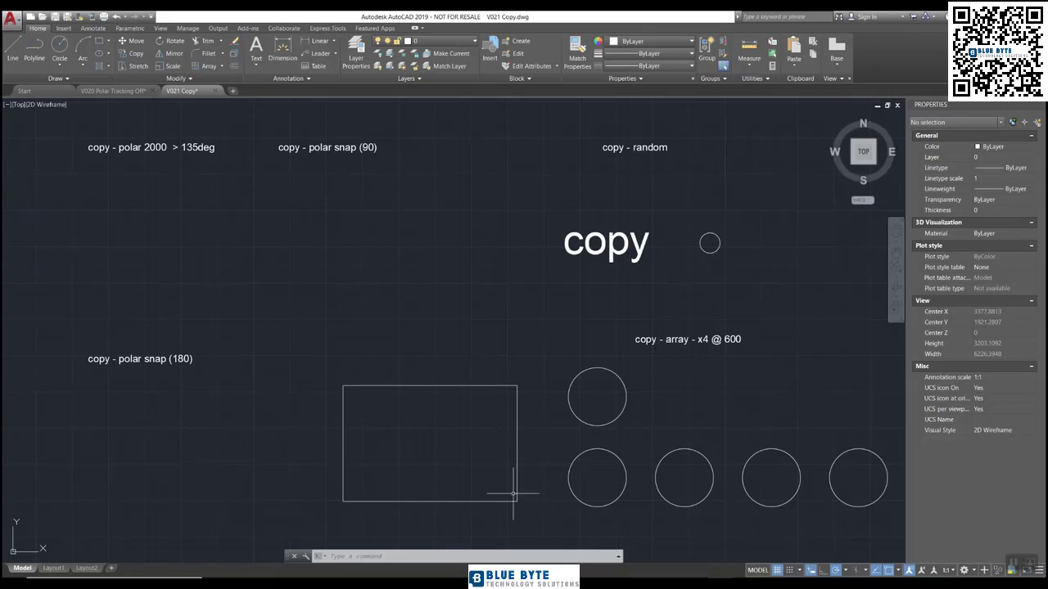
pyautogui.moveTo(426, 249)
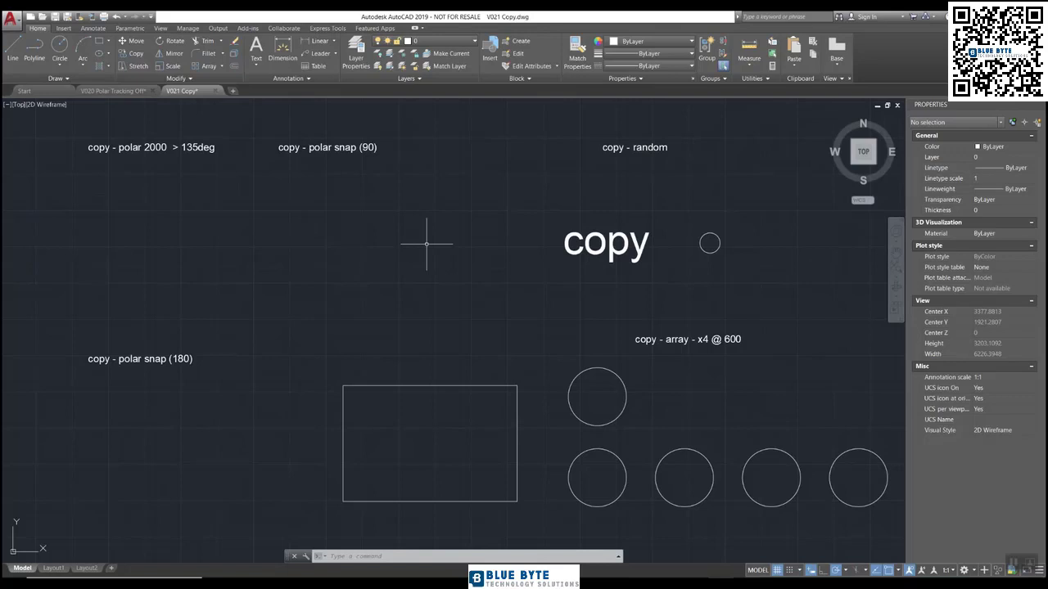
# Step: Copy the rectangle from its top-left corner straight upward at 90 degrees
pyautogui.write('COPY Select objects:')
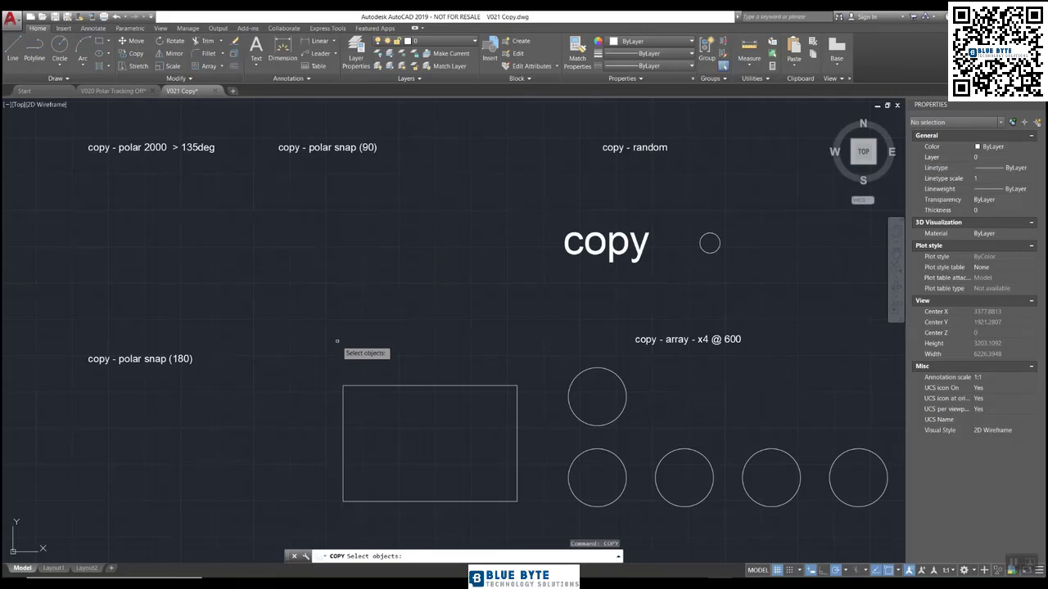
pyautogui.moveTo(337, 339); pyautogui.dragTo(540, 508)
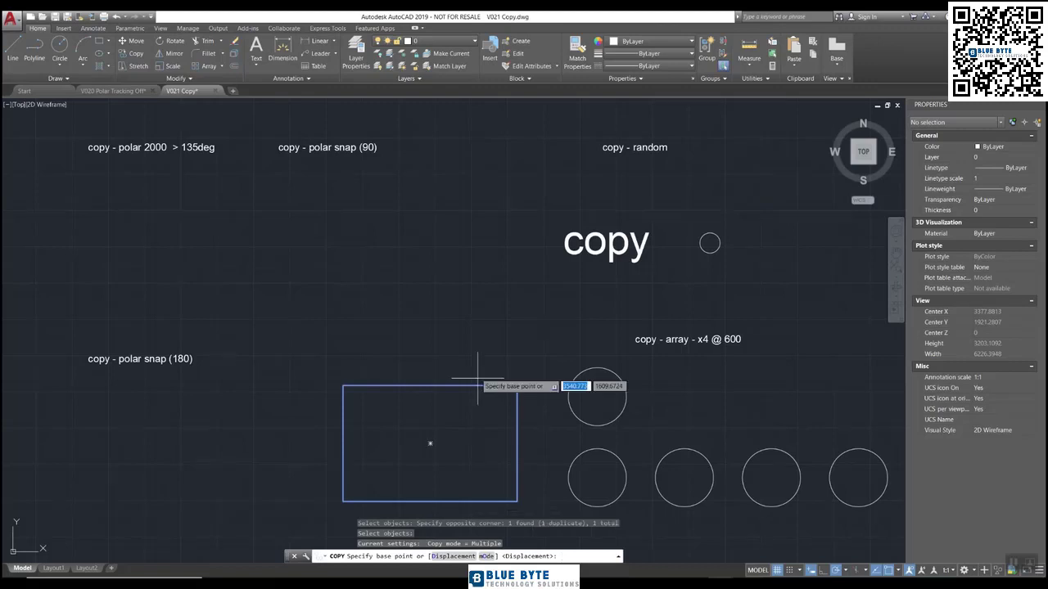
pyautogui.moveTo(344, 384)
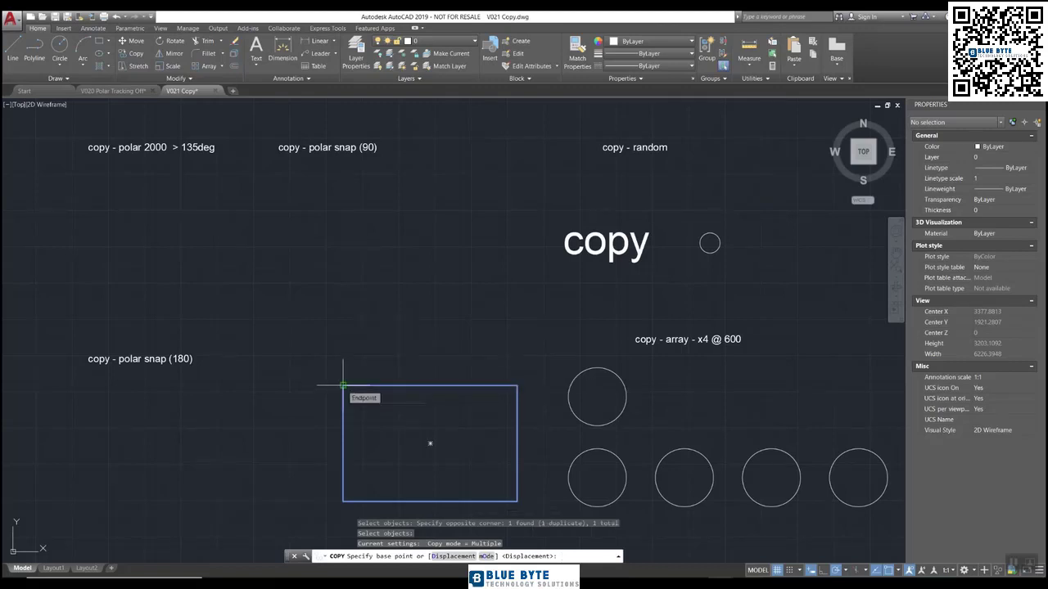
pyautogui.click(344, 385)
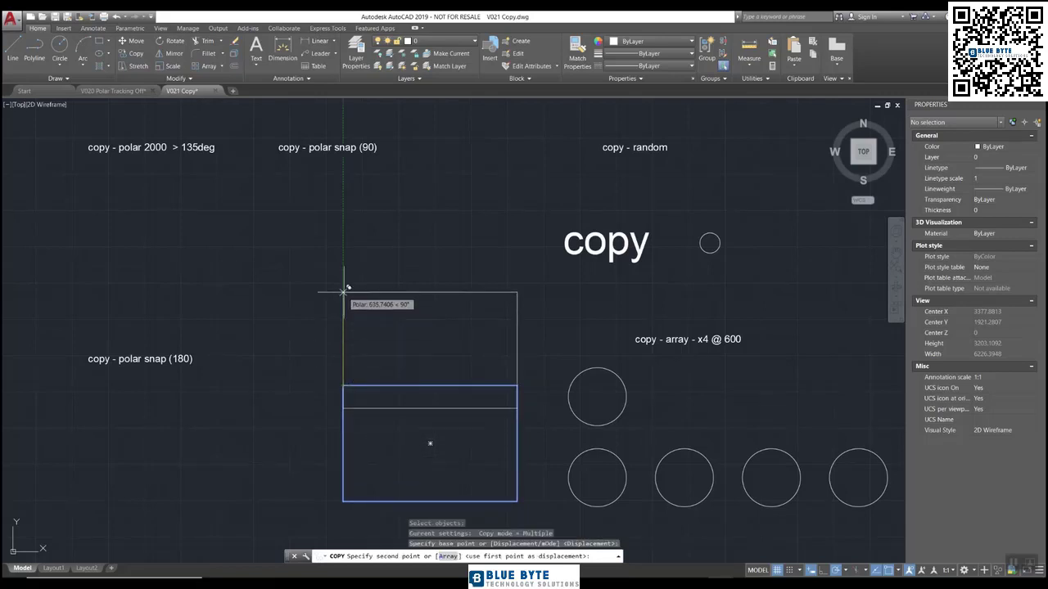
pyautogui.moveTo(344, 211)
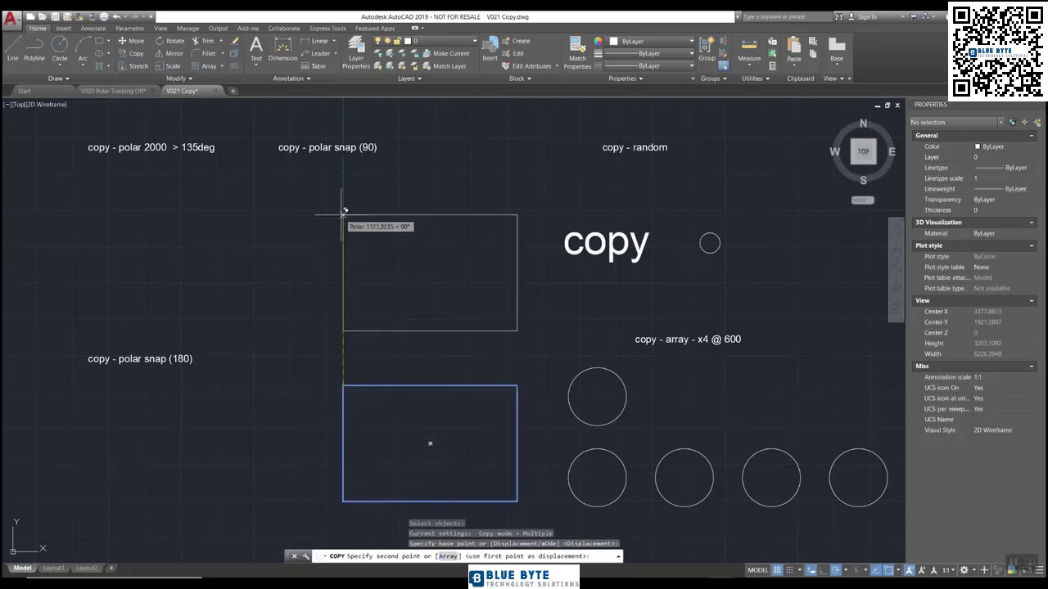
pyautogui.moveTo(344, 211)
pyautogui.write('1200')
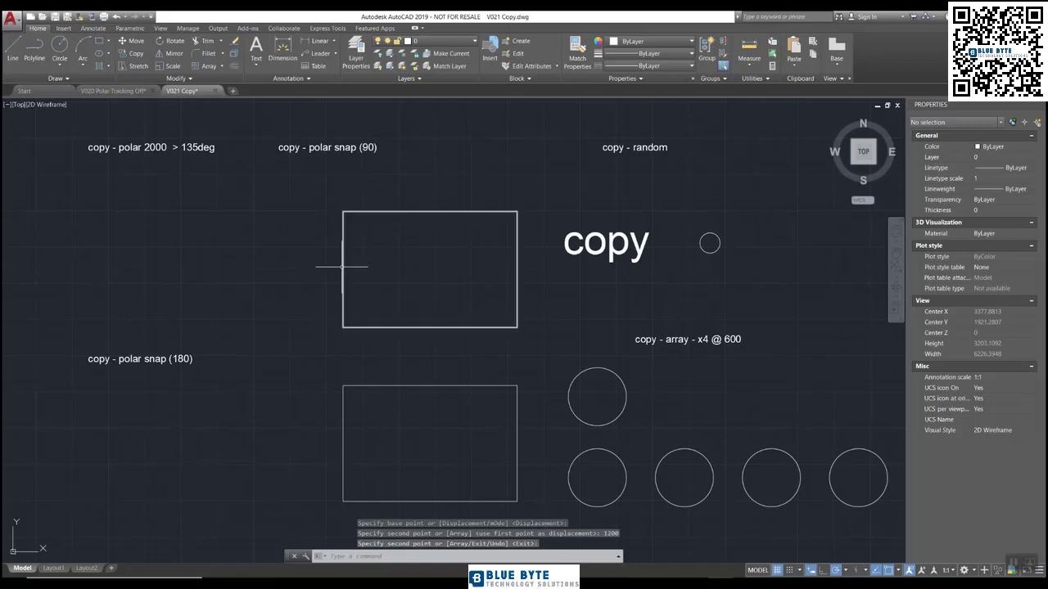
pyautogui.moveTo(393, 318)
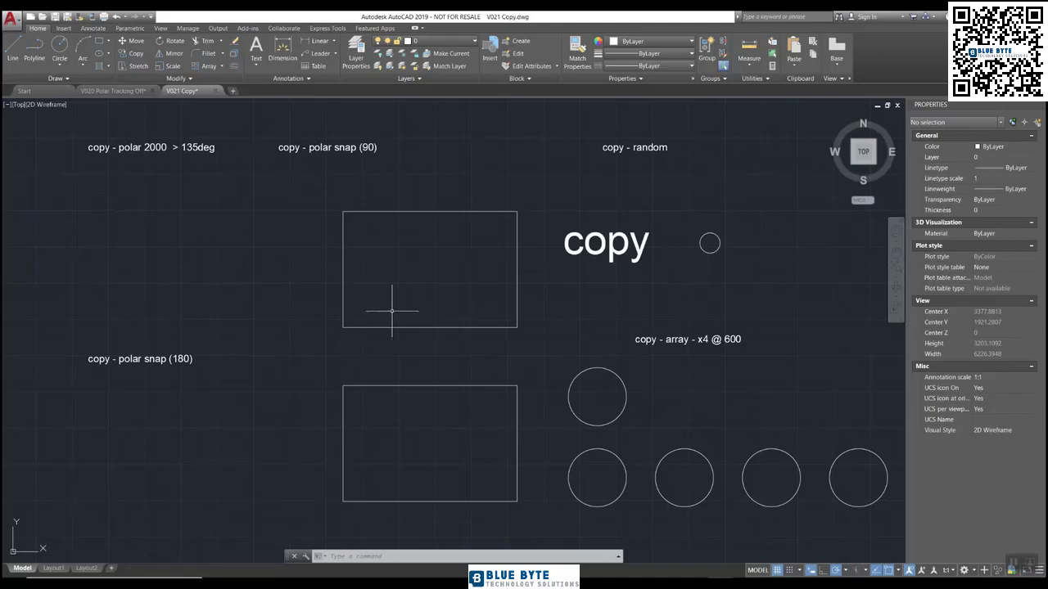
pyautogui.moveTo(717, 128)
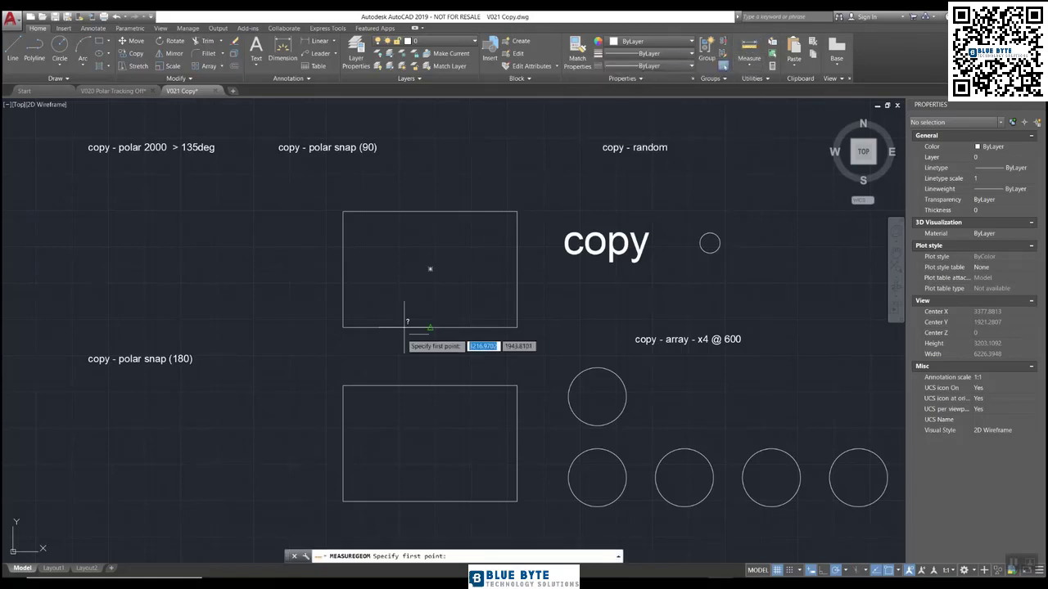
pyautogui.moveTo(341, 499)
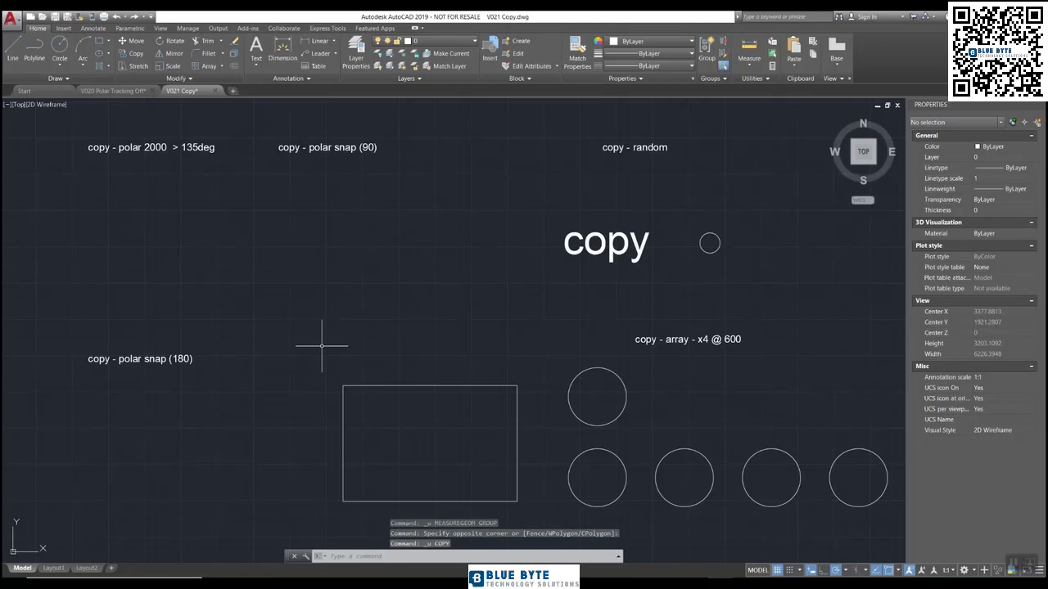
pyautogui.moveTo(356, 337)
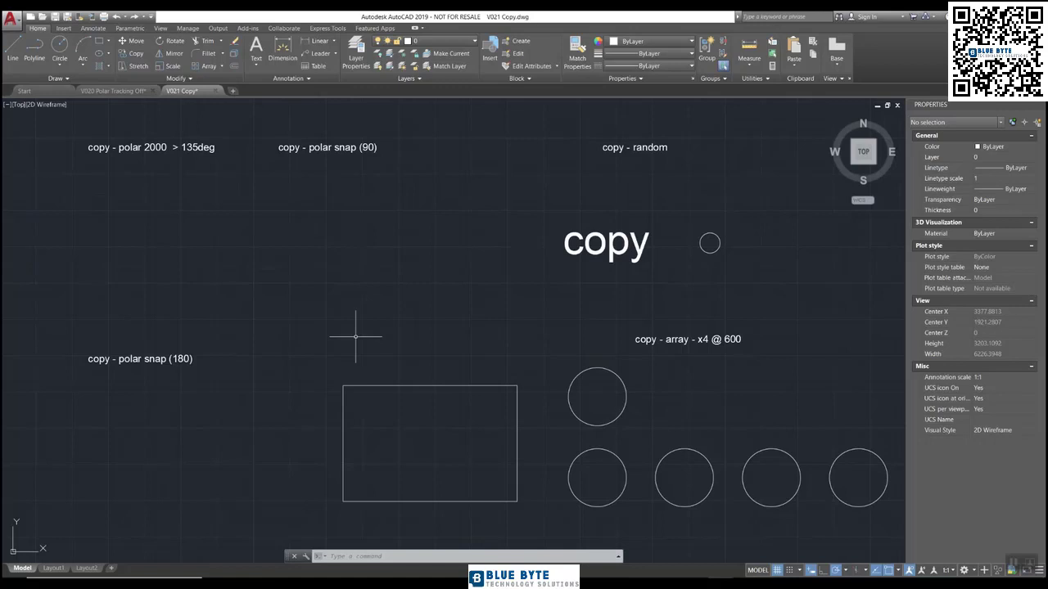
# Step: Copy the rectangle straight up at 90 degrees by a distance of 120
pyautogui.click(131, 52)
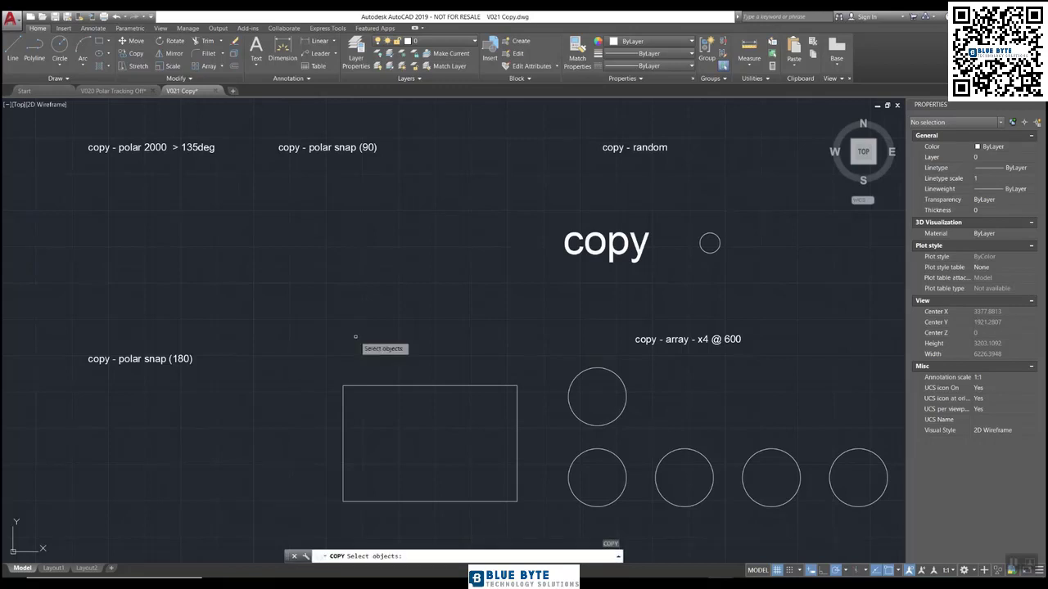
pyautogui.moveTo(314, 372)
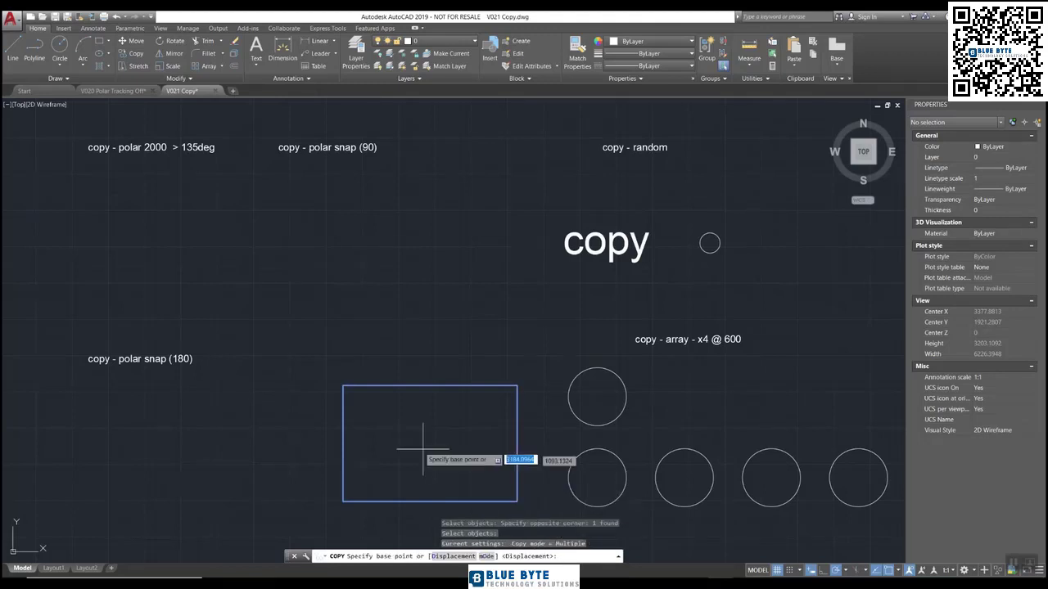
pyautogui.moveTo(342, 385)
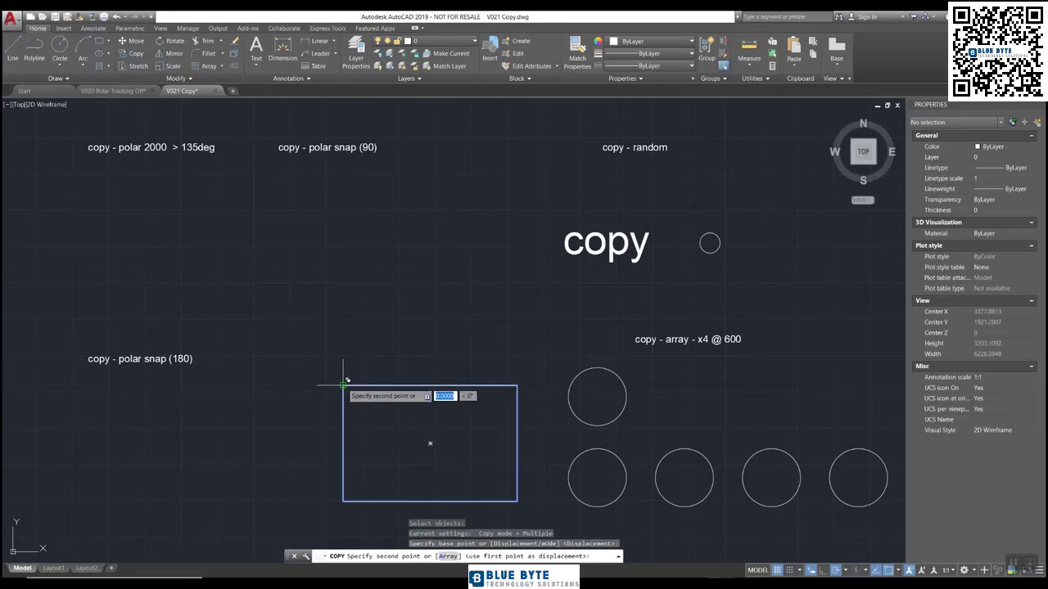
pyautogui.moveTo(344, 199)
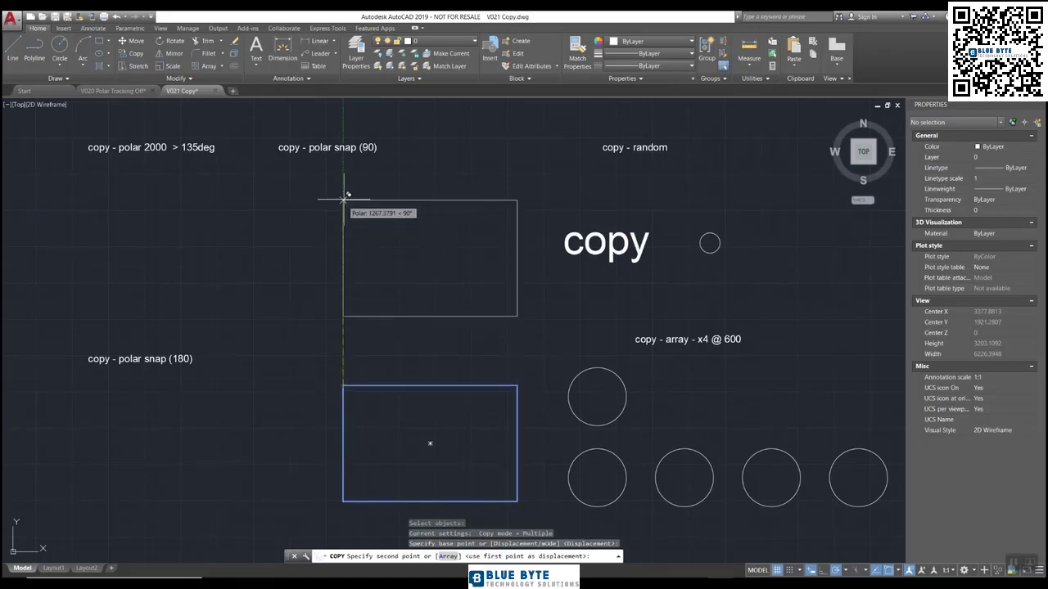
pyautogui.moveTo(344, 184)
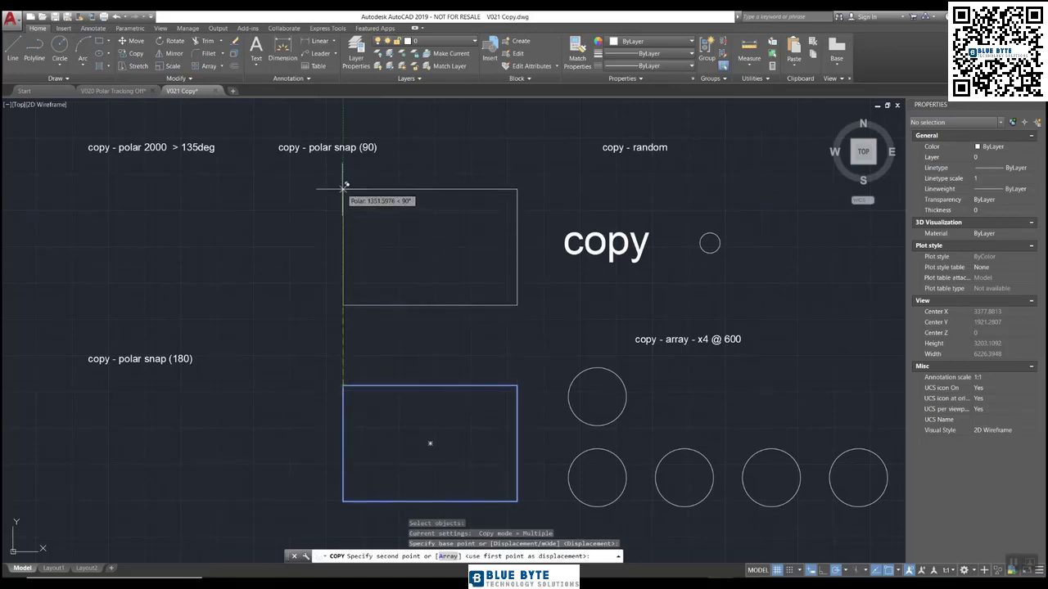
pyautogui.moveTo(344, 183)
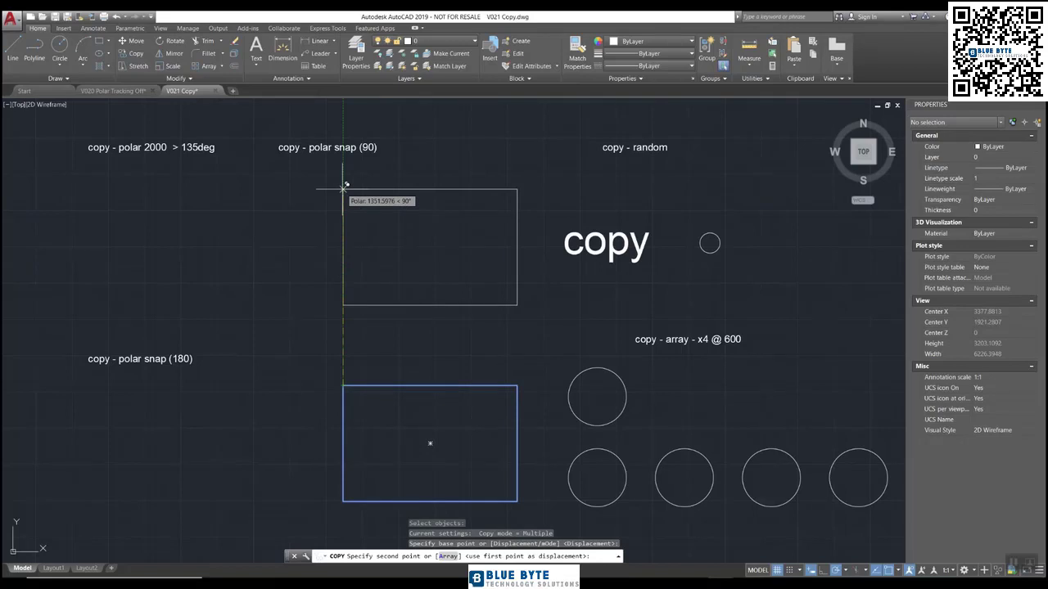
pyautogui.write('1200')
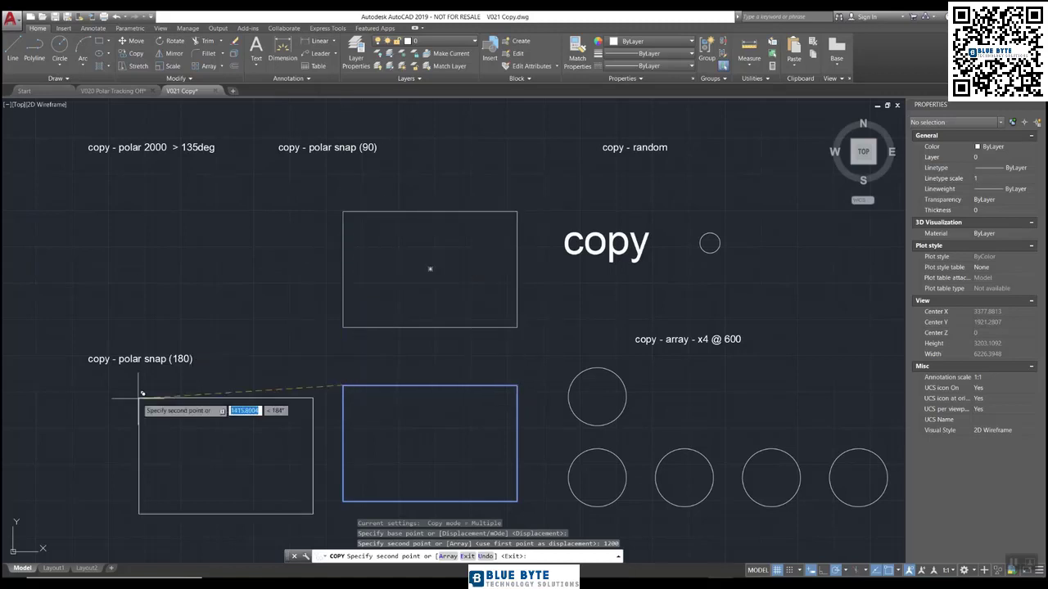
pyautogui.moveTo(115, 385)
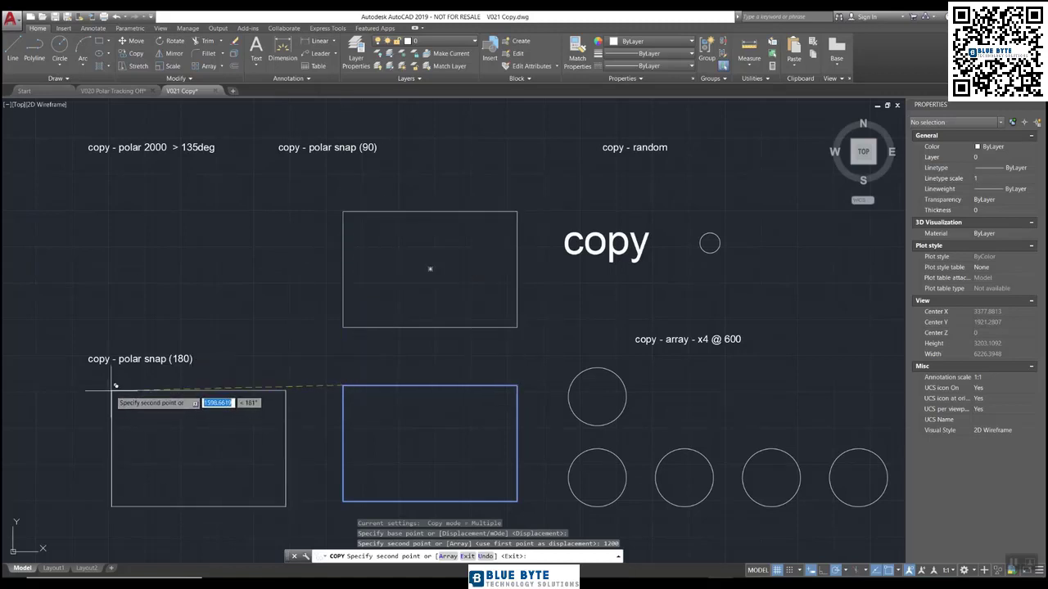
pyautogui.moveTo(86, 385)
pyautogui.write('1800')
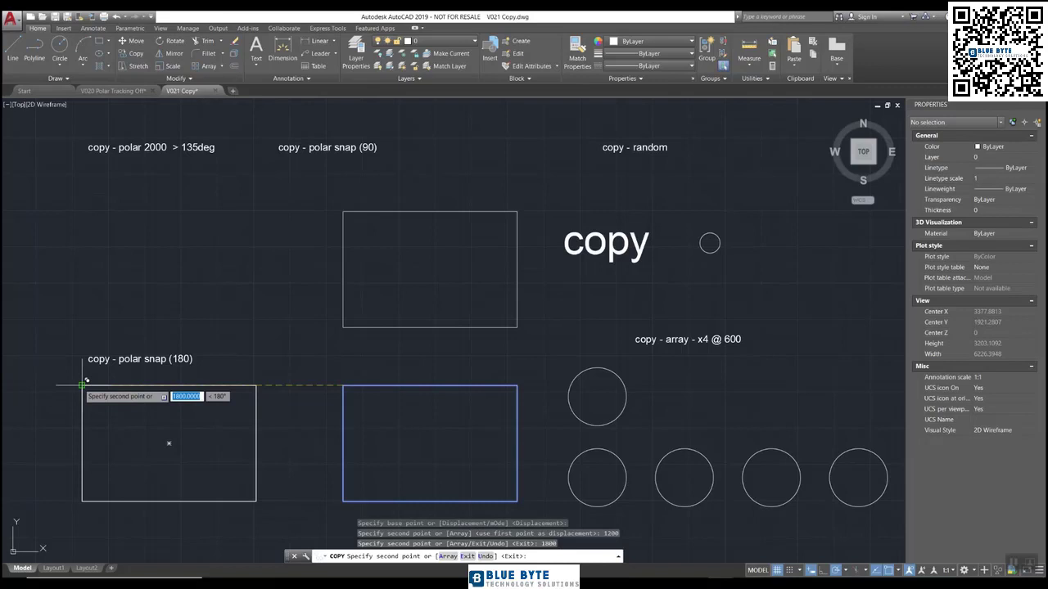
pyautogui.moveTo(133, 236)
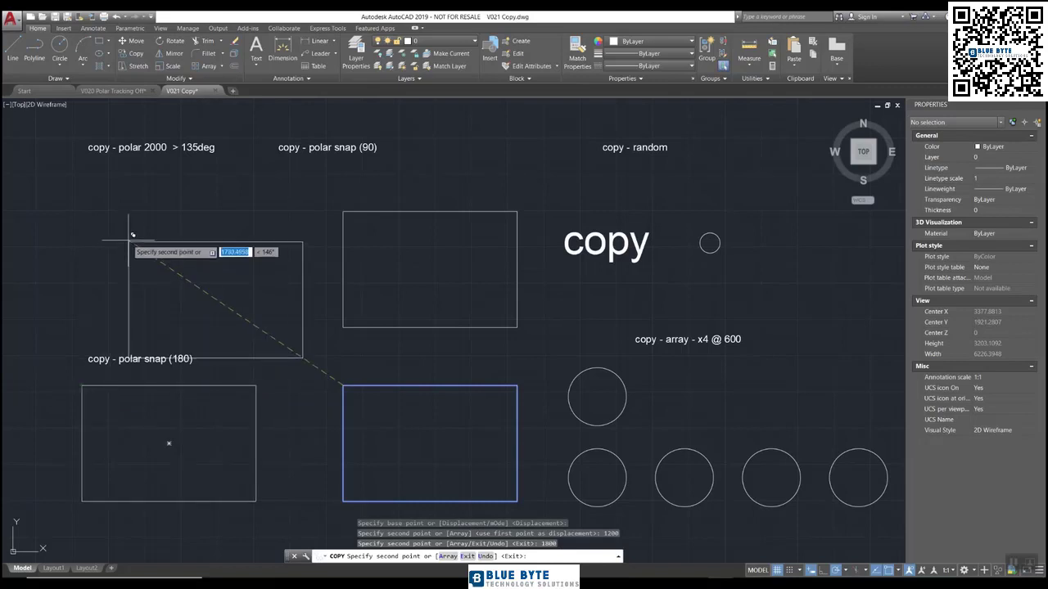
pyautogui.moveTo(121, 200)
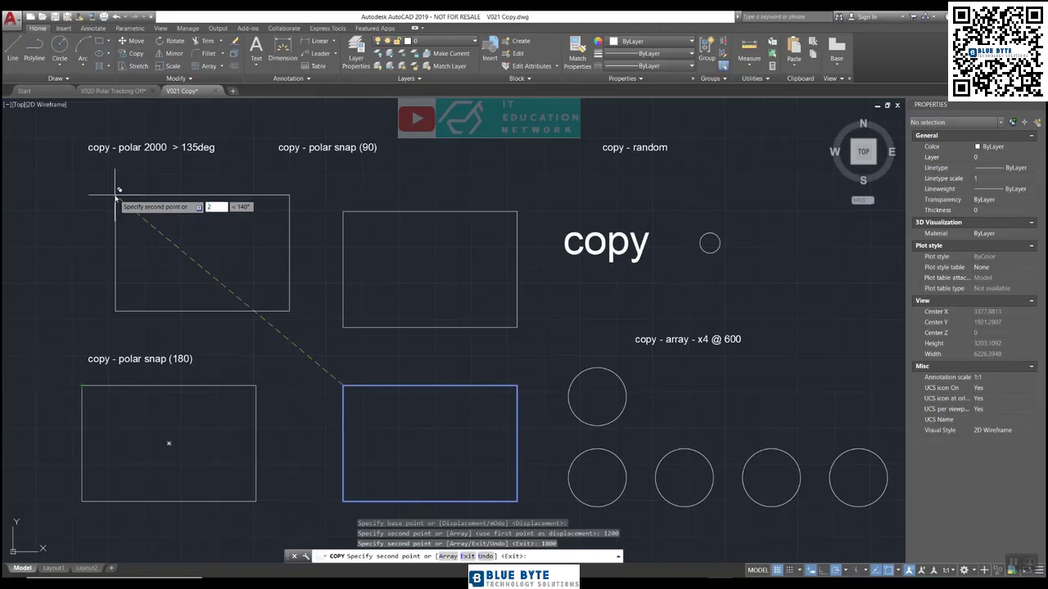
# Step: Place a third copy of the rectangle at polar 2000<135, diagonally up-left
pyautogui.write('2000')
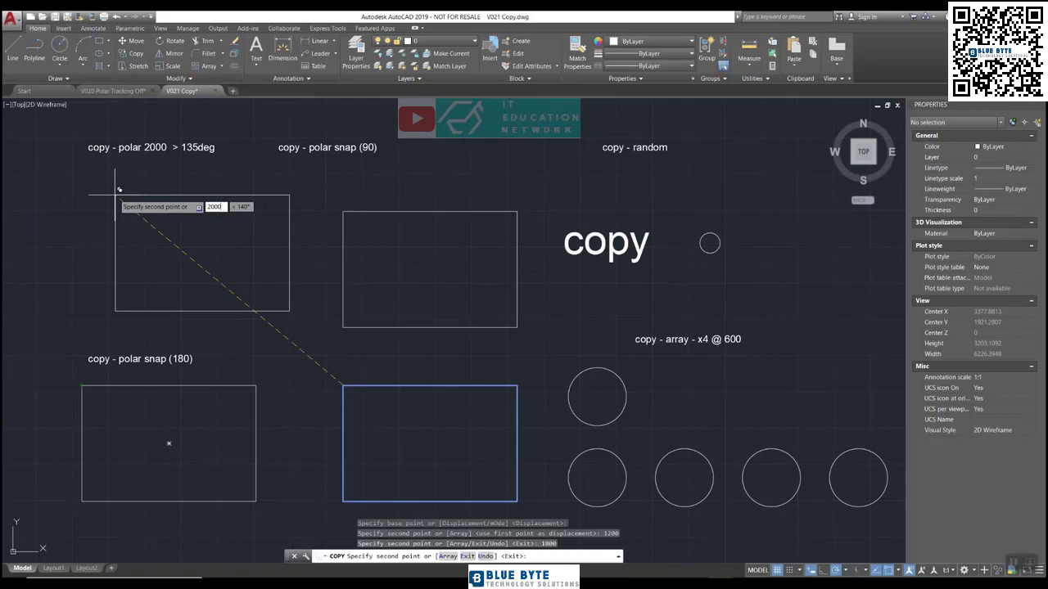
pyautogui.write('13')
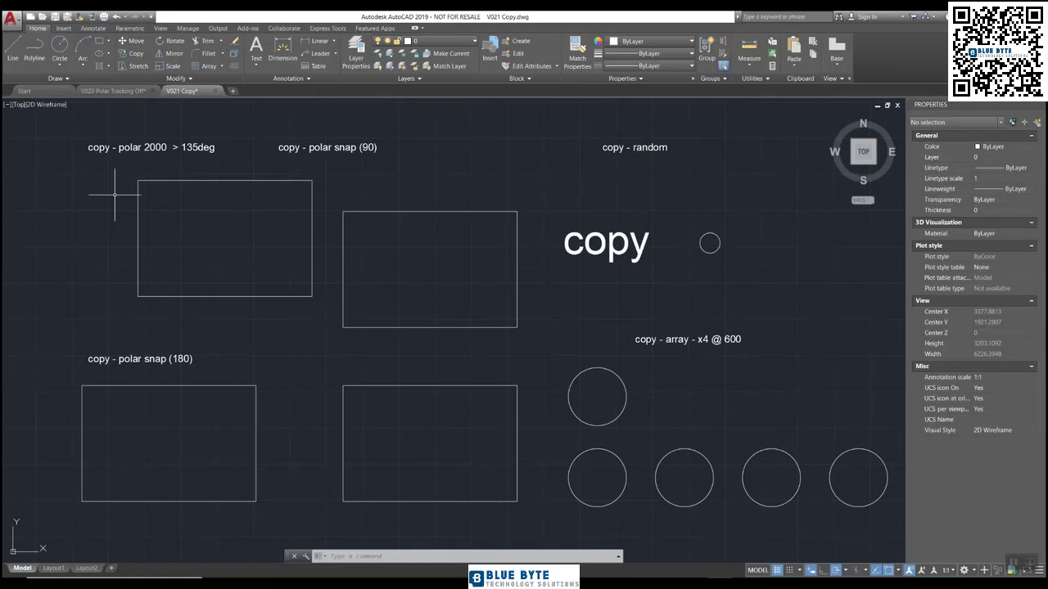
pyautogui.moveTo(426, 285)
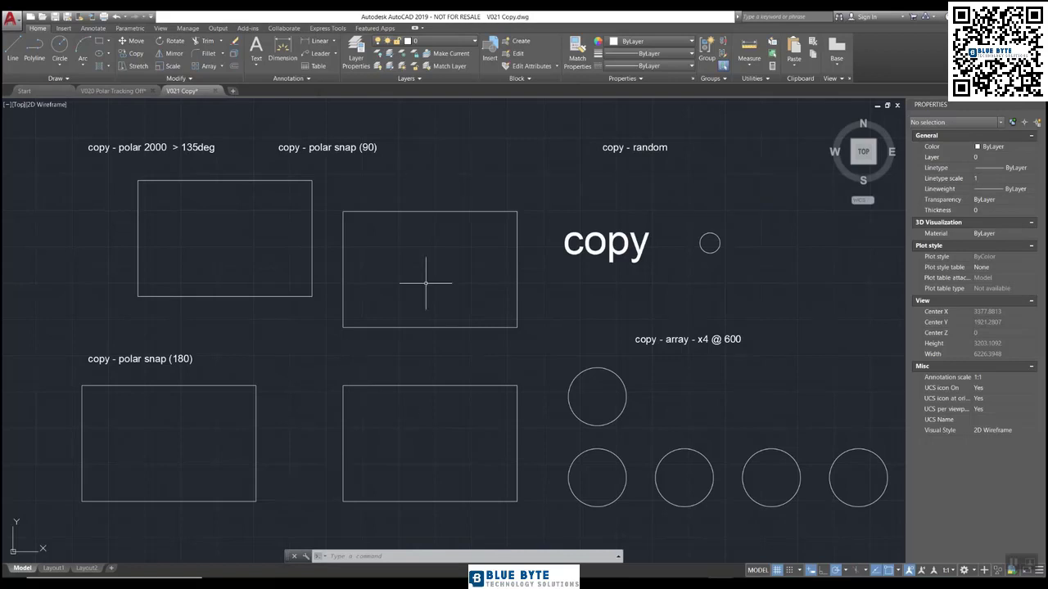
pyautogui.moveTo(416, 465)
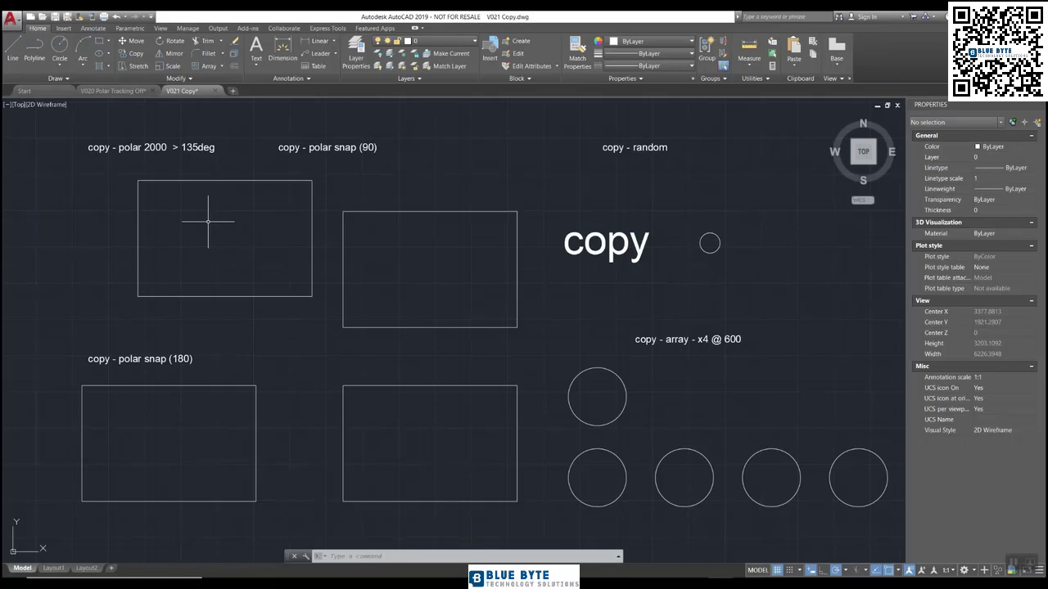
pyautogui.moveTo(642, 397)
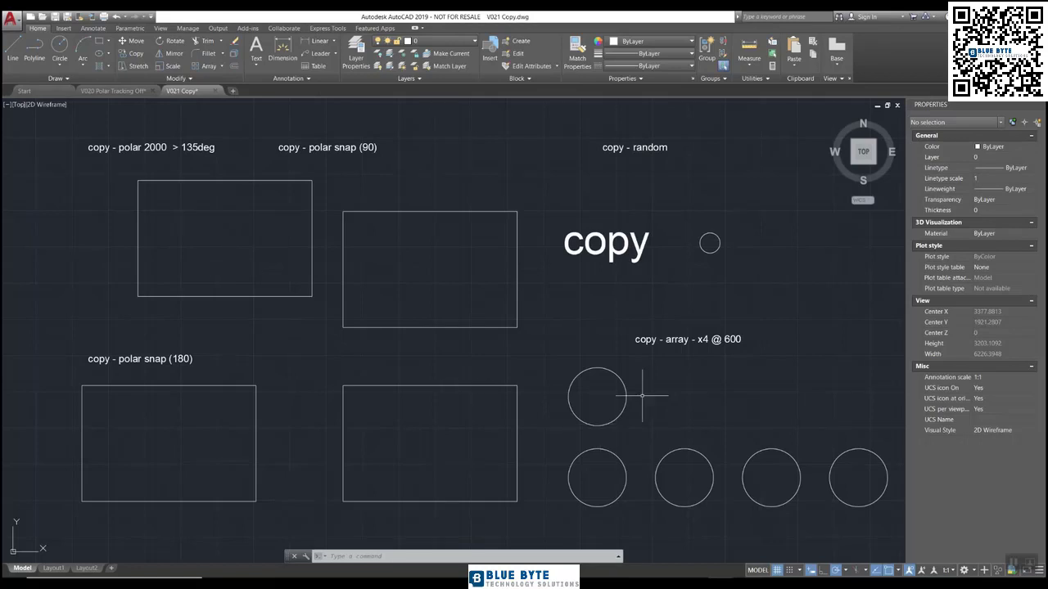
pyautogui.moveTo(597, 397)
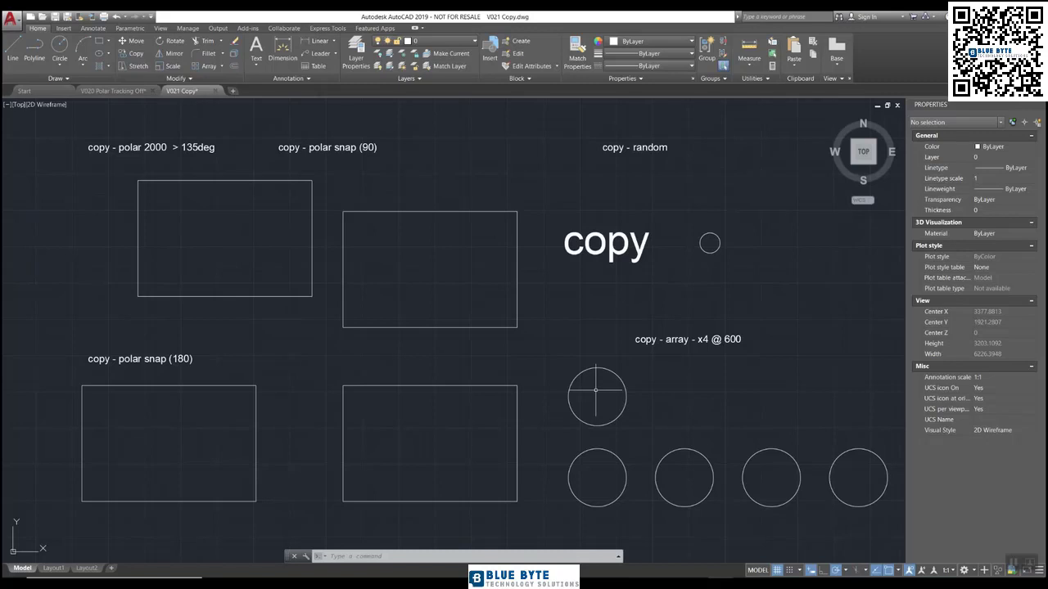
pyautogui.moveTo(747, 285)
pyautogui.write('co')
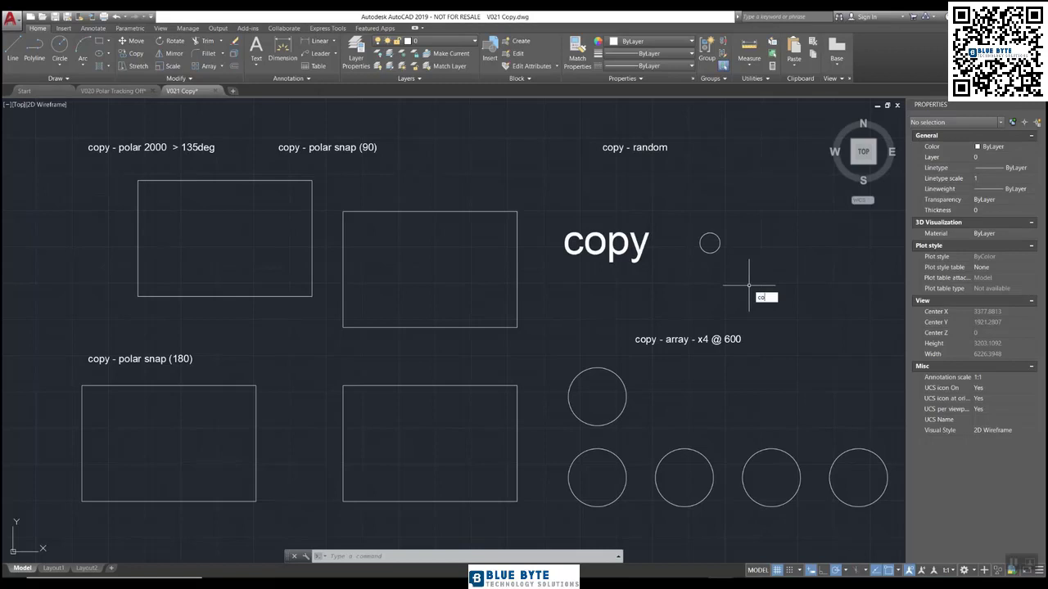
# Step: Copy the small circle from its centre to many random spots nearby
pyautogui.press('Return')
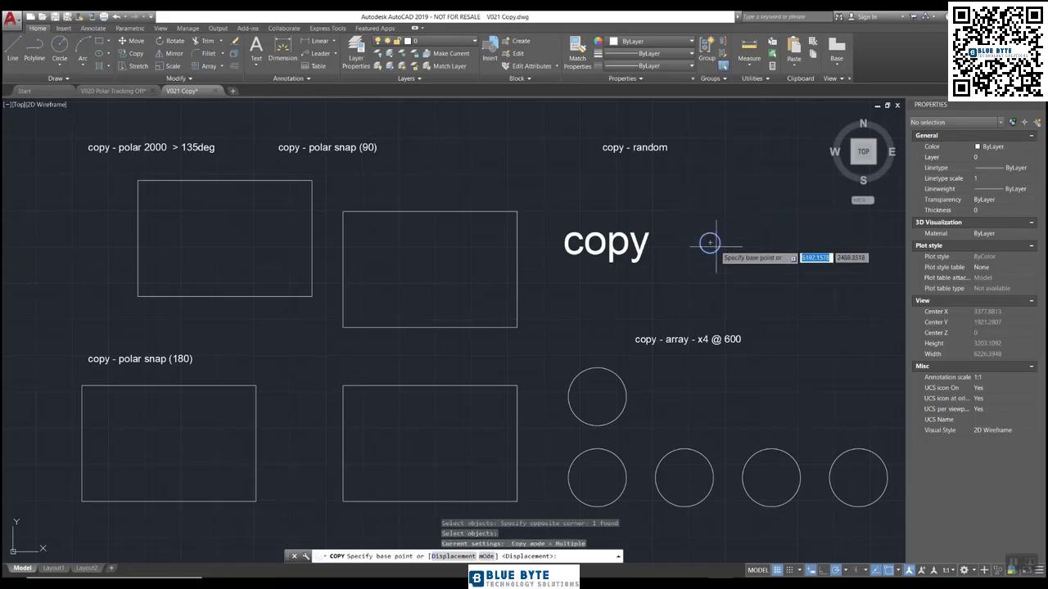
pyautogui.click(708, 242)
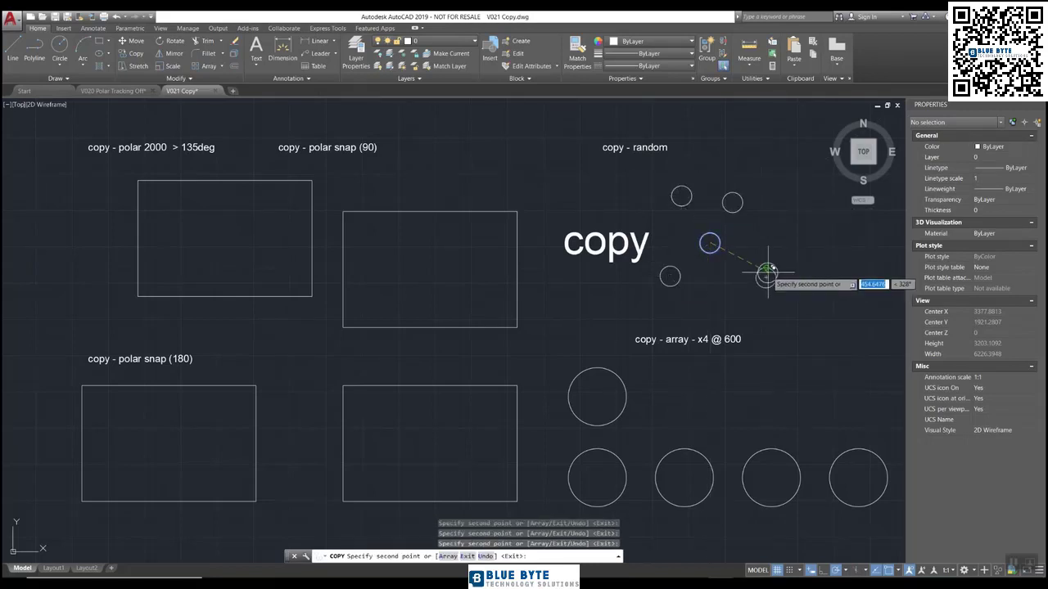
pyautogui.moveTo(664, 172)
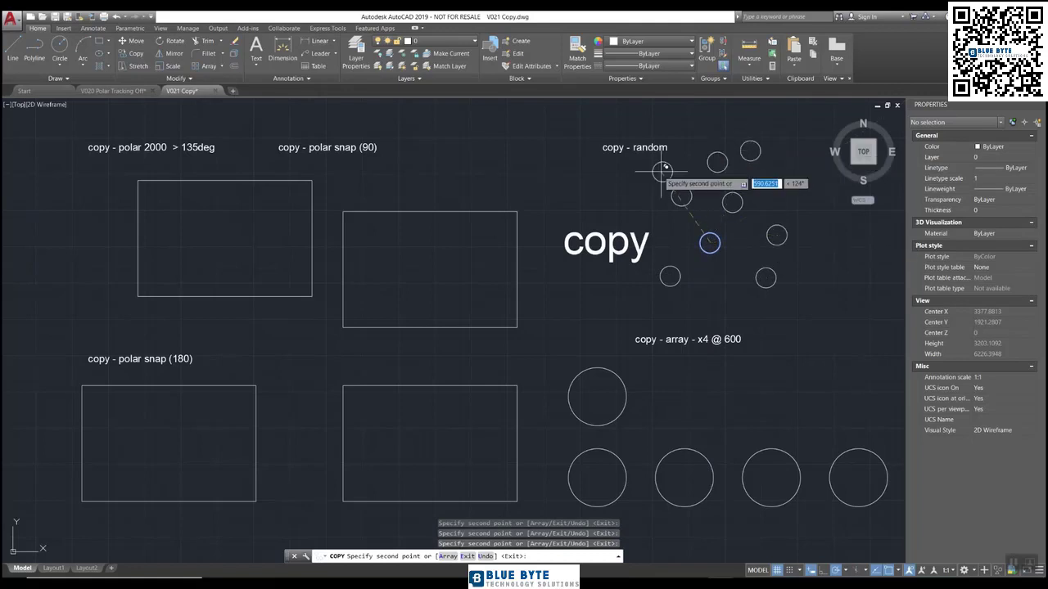
pyautogui.moveTo(661, 309)
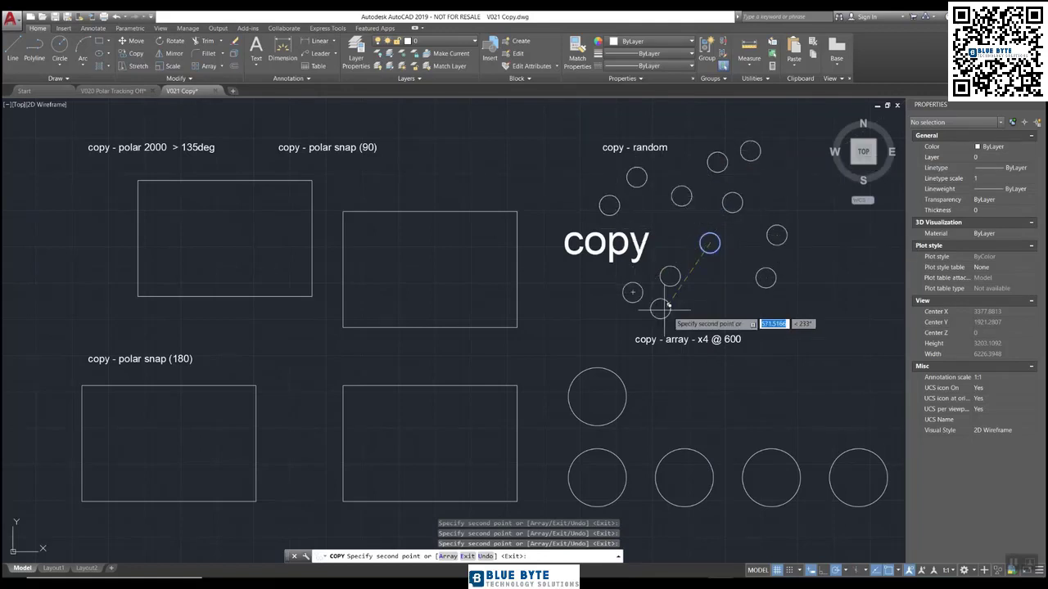
pyautogui.moveTo(827, 270)
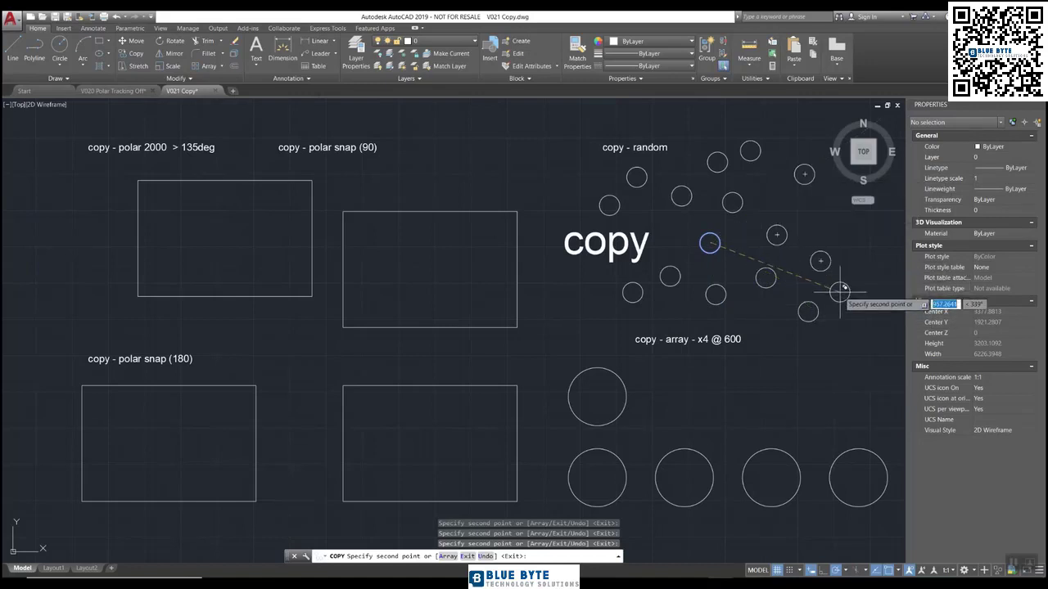
pyautogui.moveTo(776, 167)
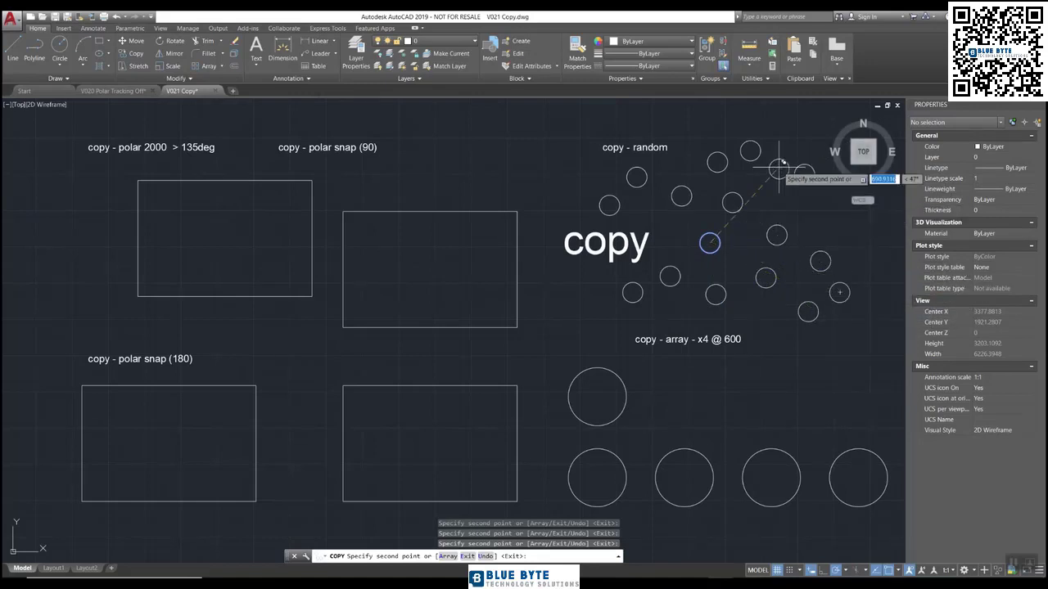
pyautogui.moveTo(724, 112)
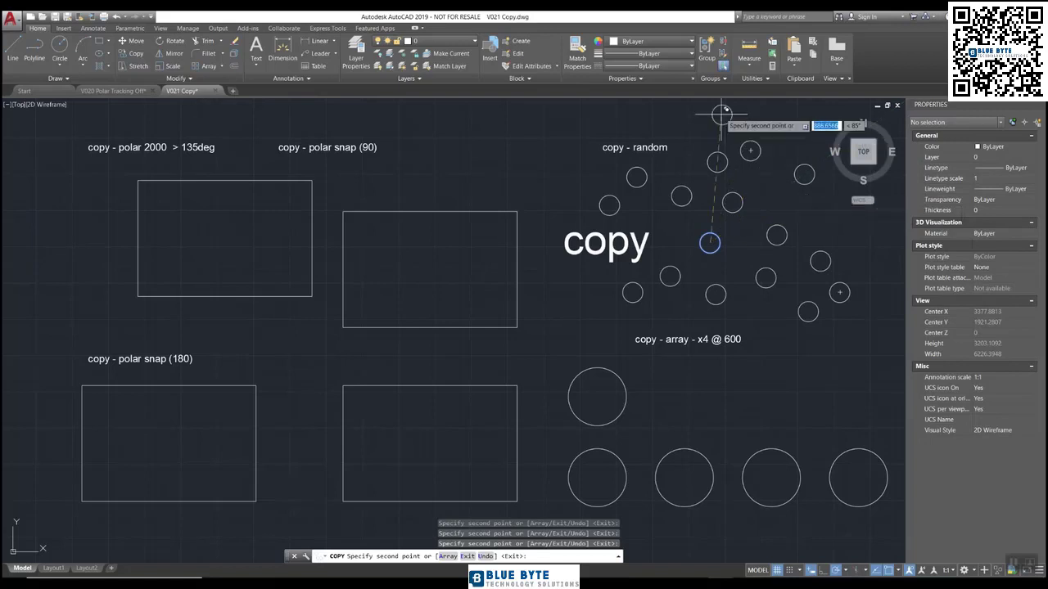
pyautogui.moveTo(852, 226)
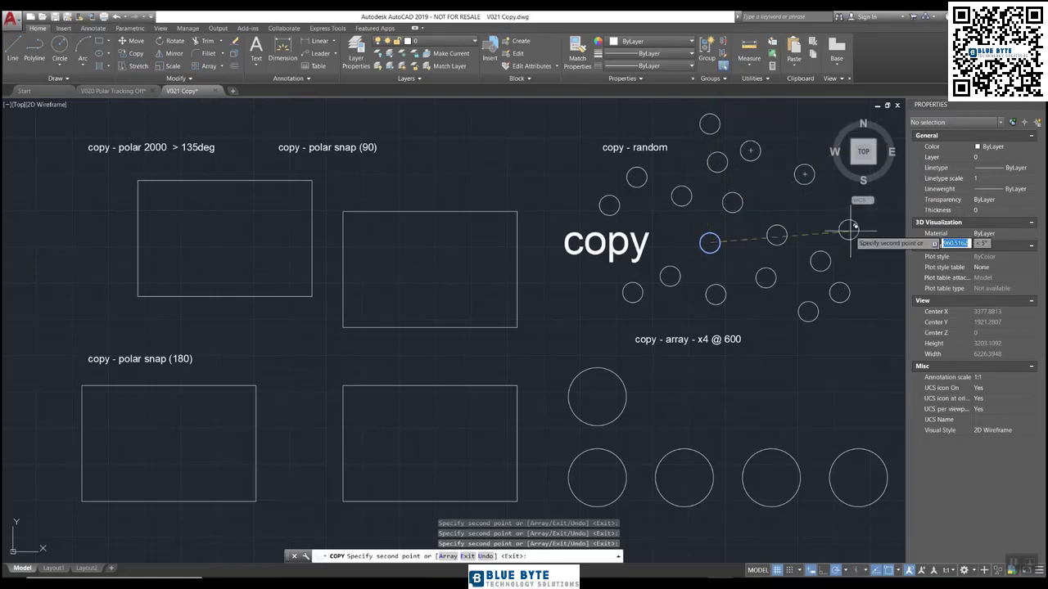
pyautogui.moveTo(762, 334)
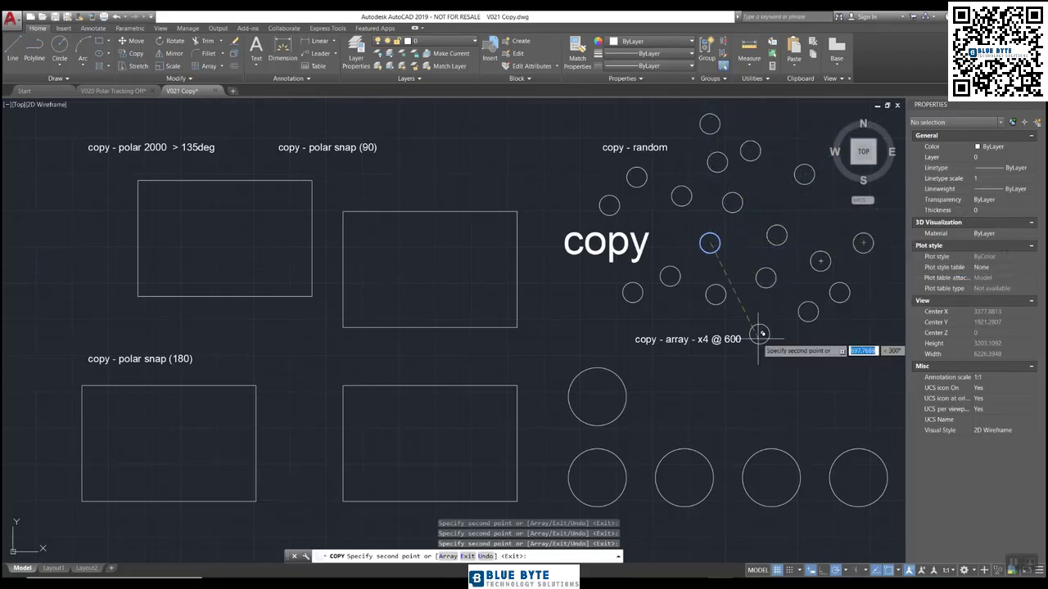
pyautogui.moveTo(777, 363)
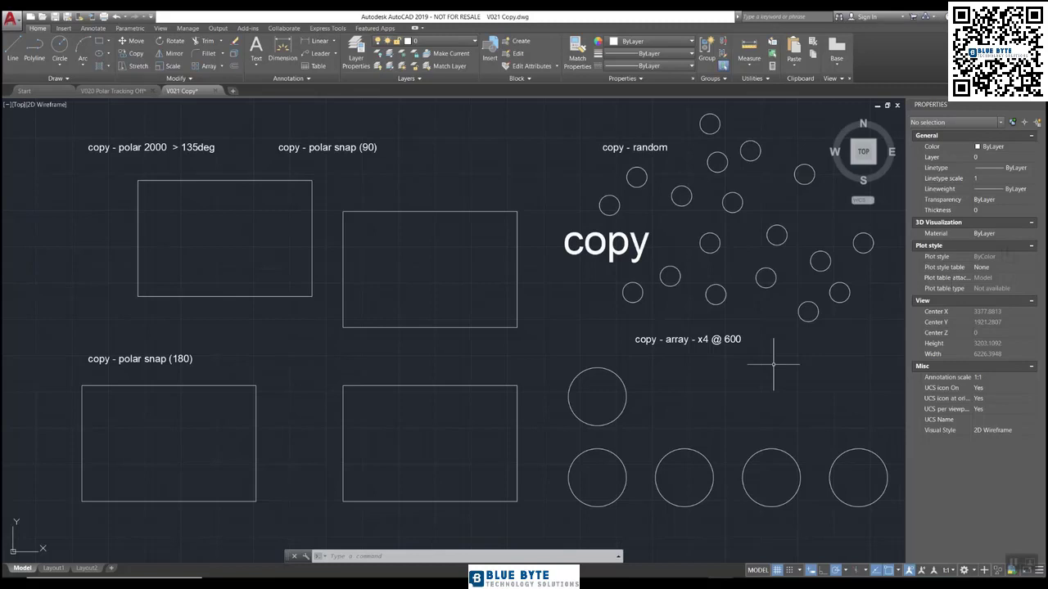
pyautogui.moveTo(729, 400)
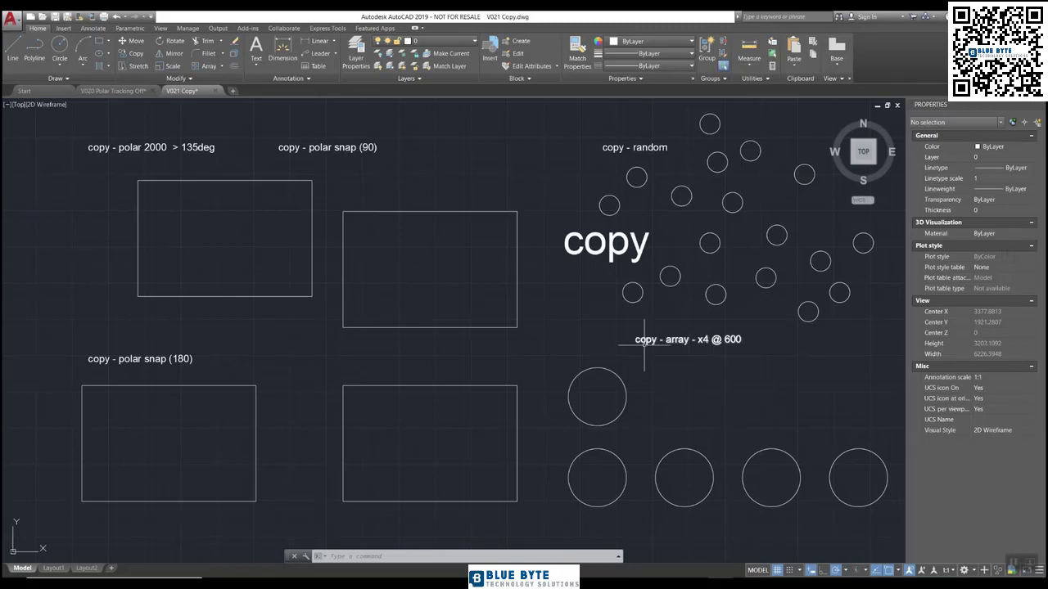
pyautogui.click(688, 339)
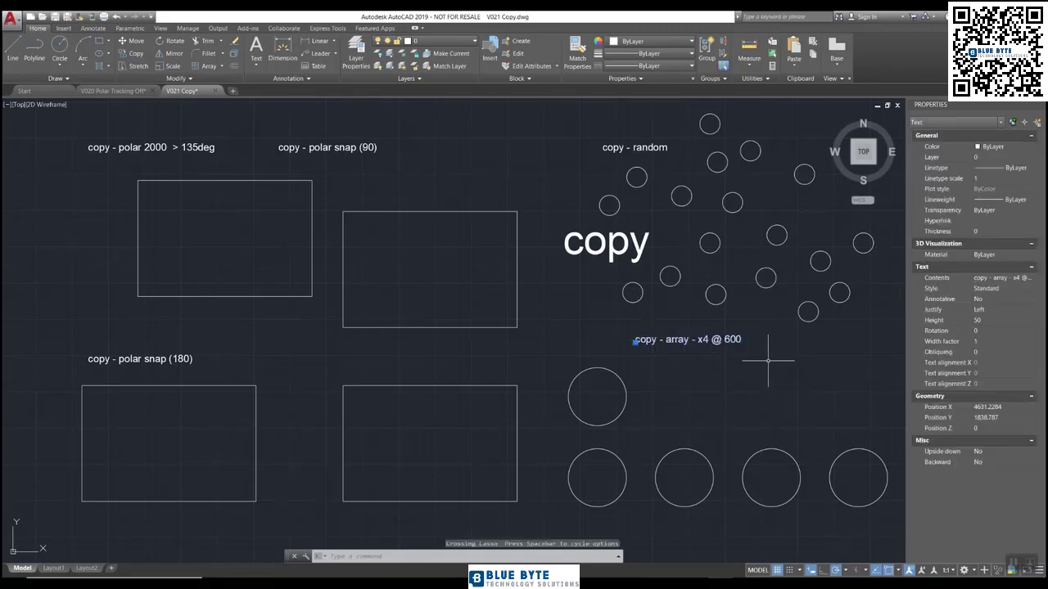
pyautogui.press('Escape')
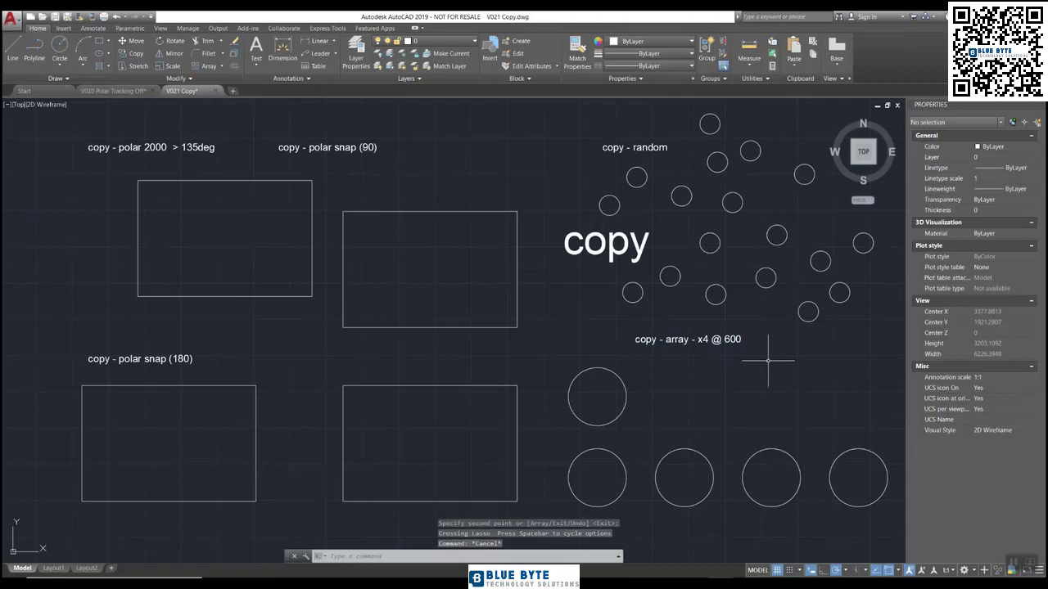
pyautogui.moveTo(838, 490)
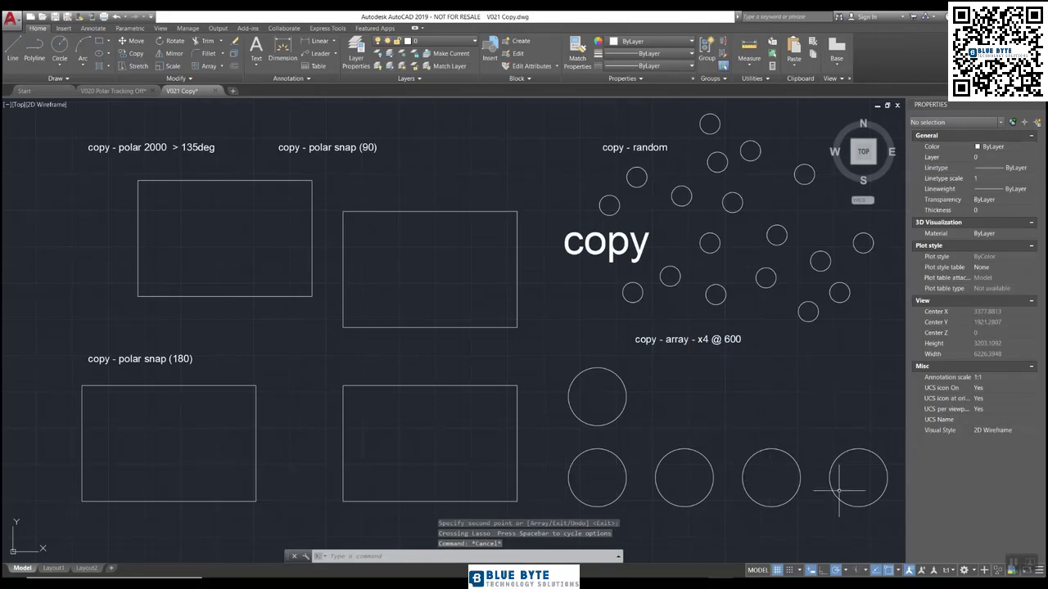
pyautogui.moveTo(737, 339)
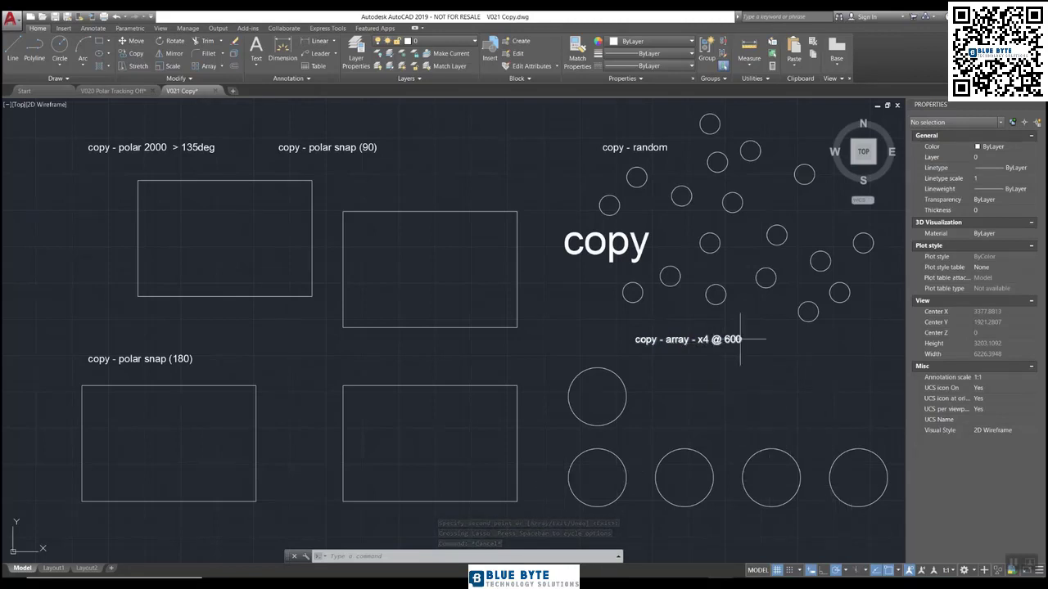
pyautogui.moveTo(743, 375)
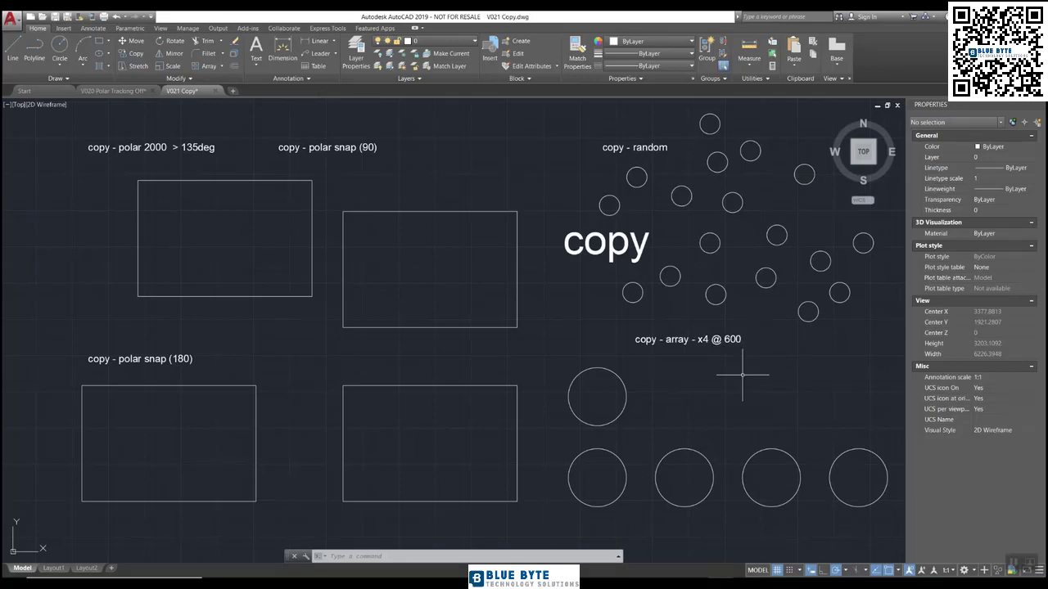
# Step: Copy the upper large circle from its centre as an array of 4 items
pyautogui.click(133, 53)
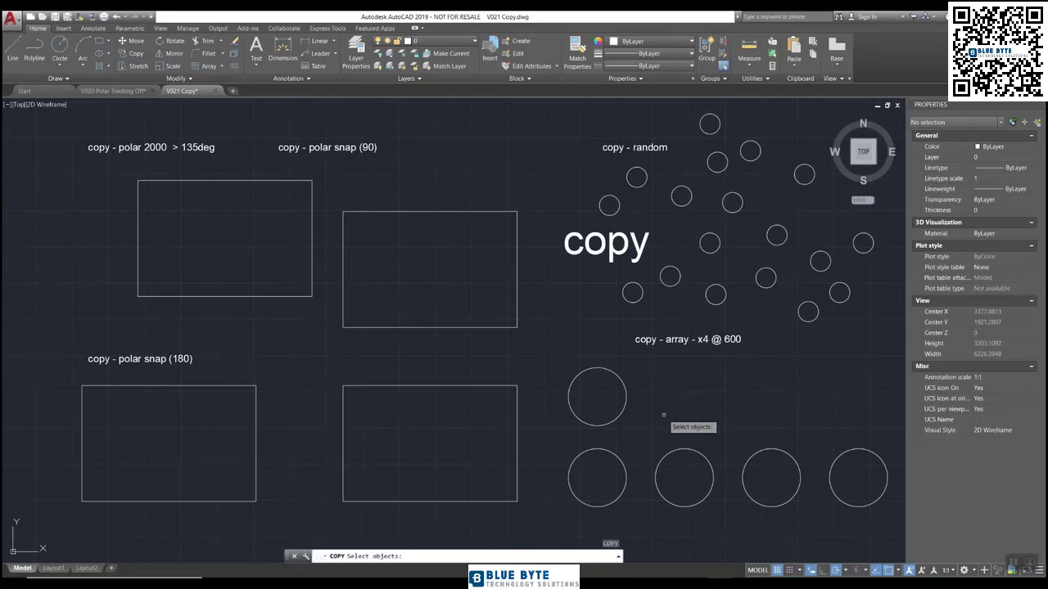
pyautogui.click(596, 398)
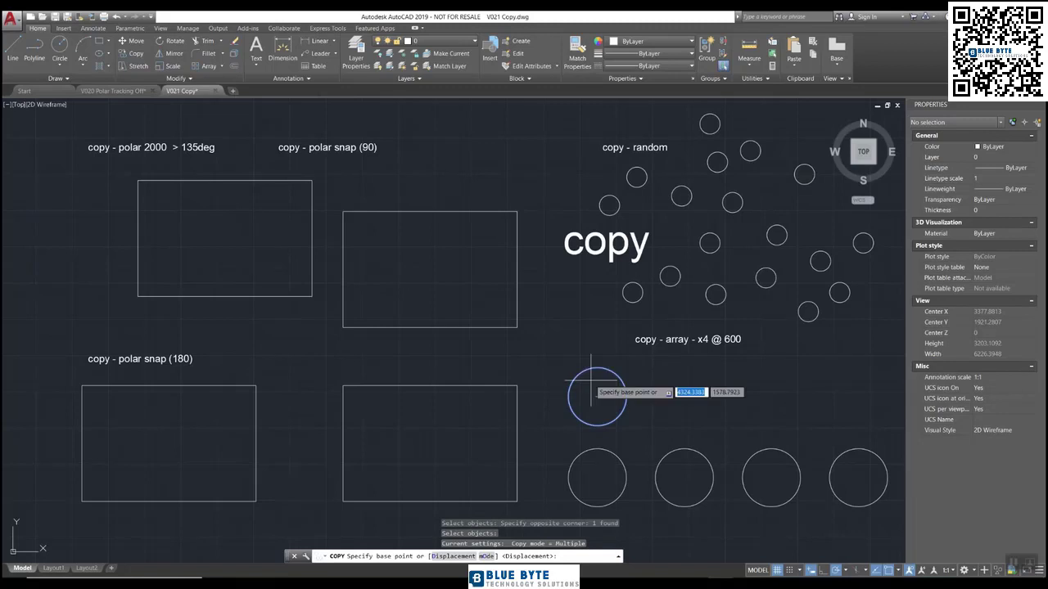
pyautogui.moveTo(597, 398)
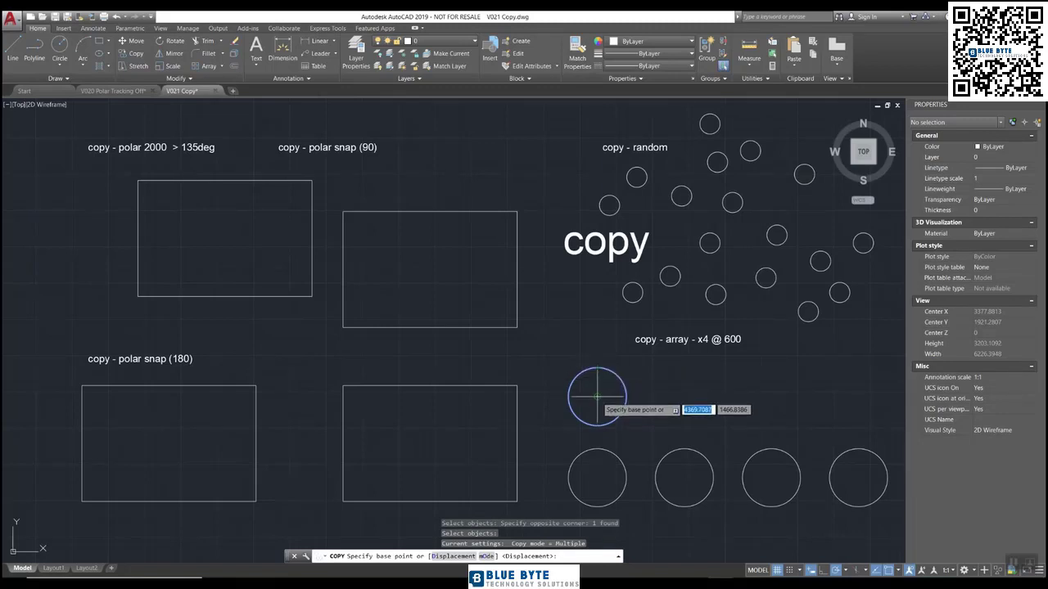
pyautogui.click(596, 395)
pyautogui.write('a')
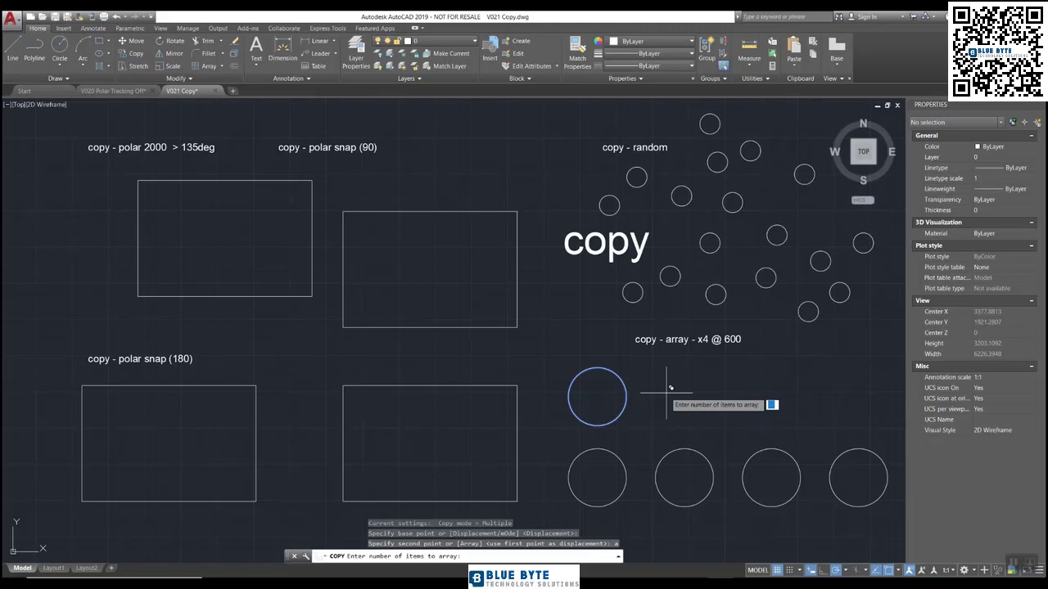
pyautogui.write('4')
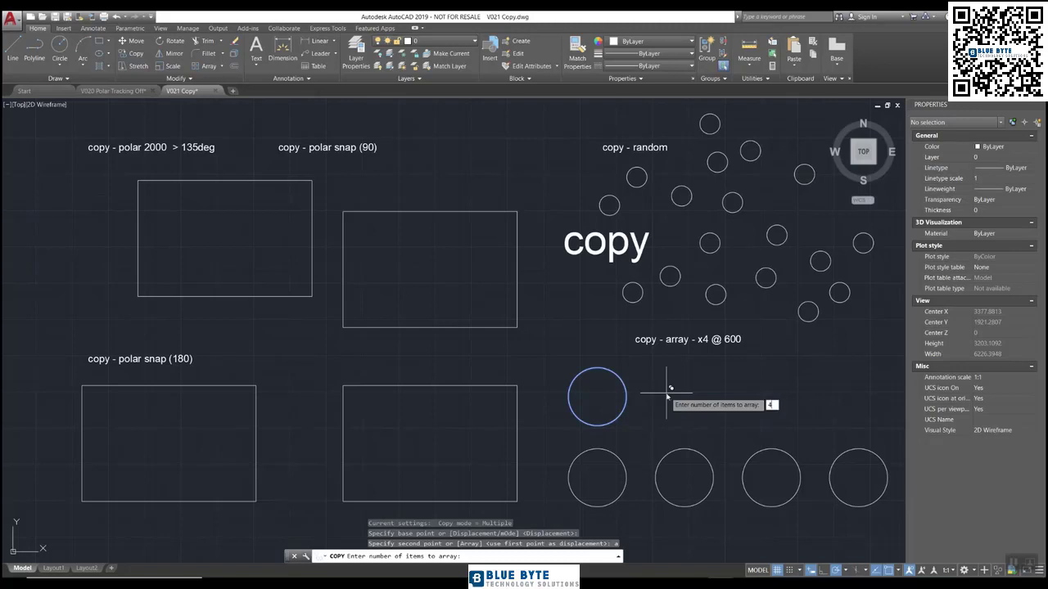